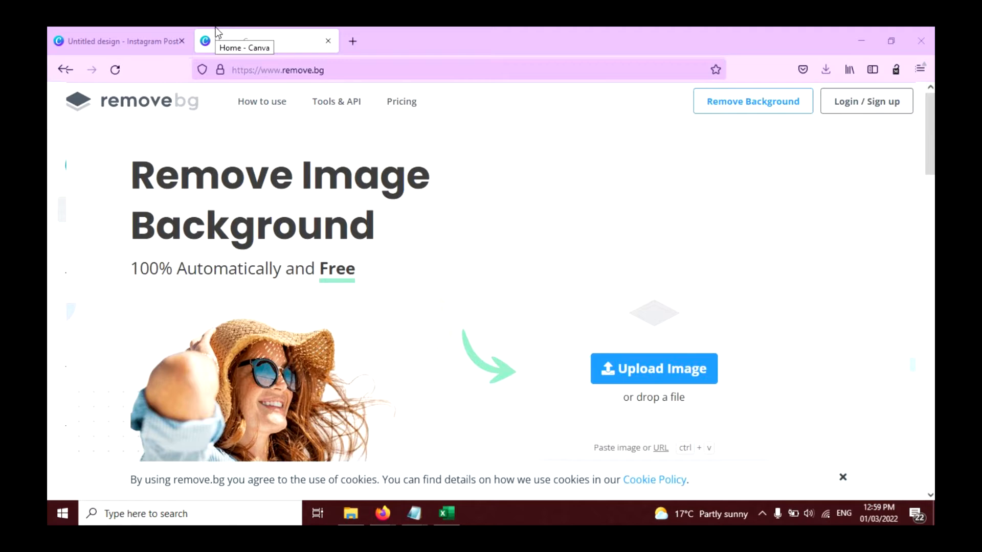
# - Switch from remove.bg to the 'Home - Canva' browser tab
pyautogui.click(653, 368)
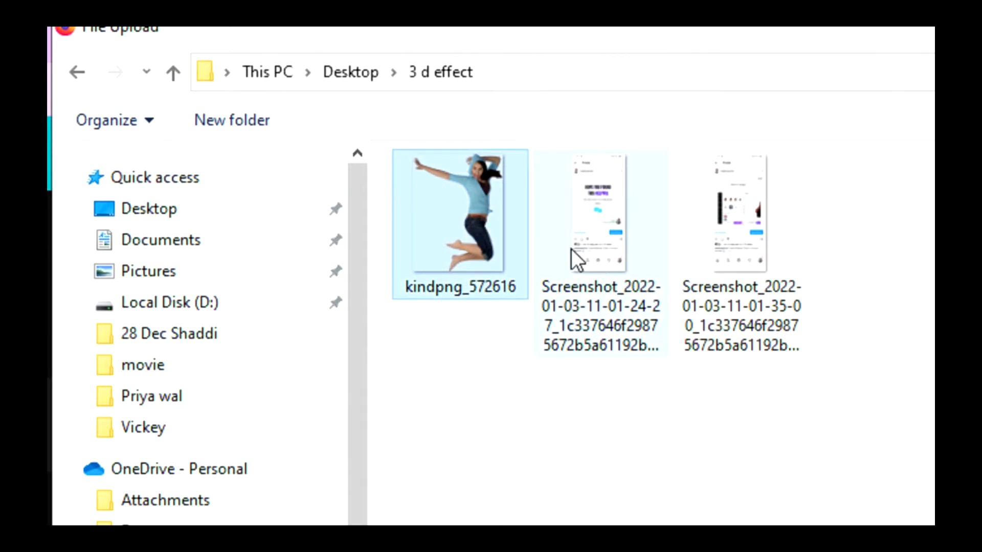